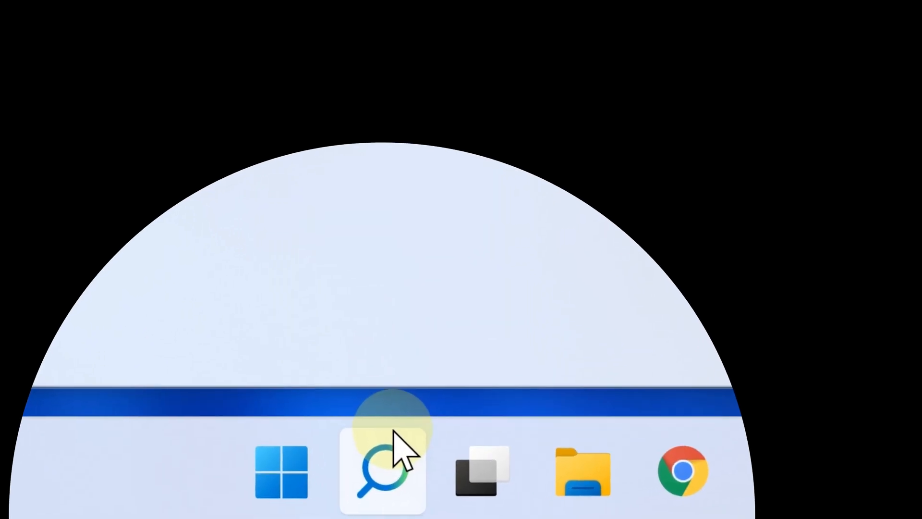
- Bring up Windows search from the taskbar to look for an app
click(374, 472)
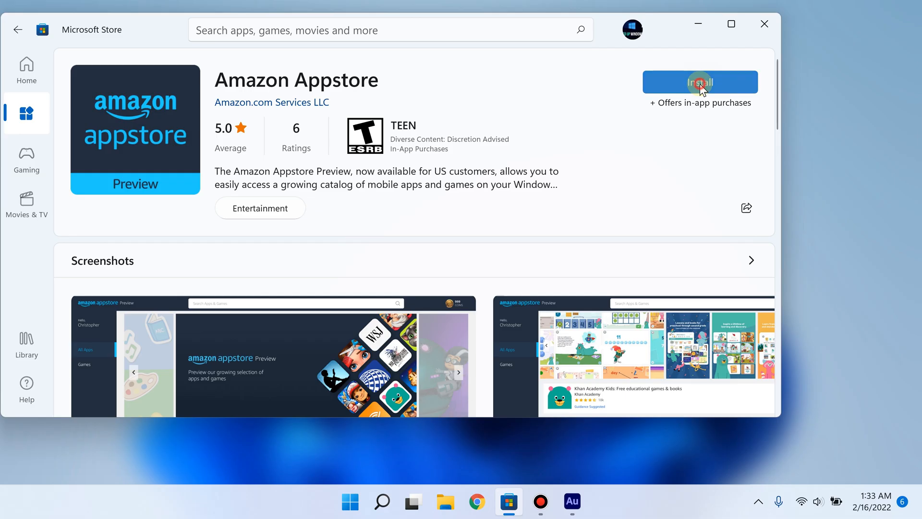
- Start installing Amazon Appstore from its Microsoft Store page
click(700, 81)
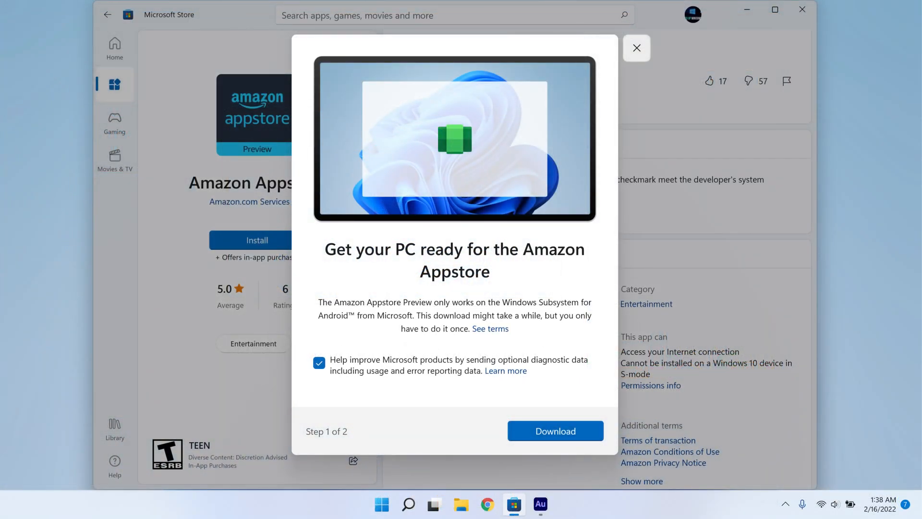
click(555, 430)
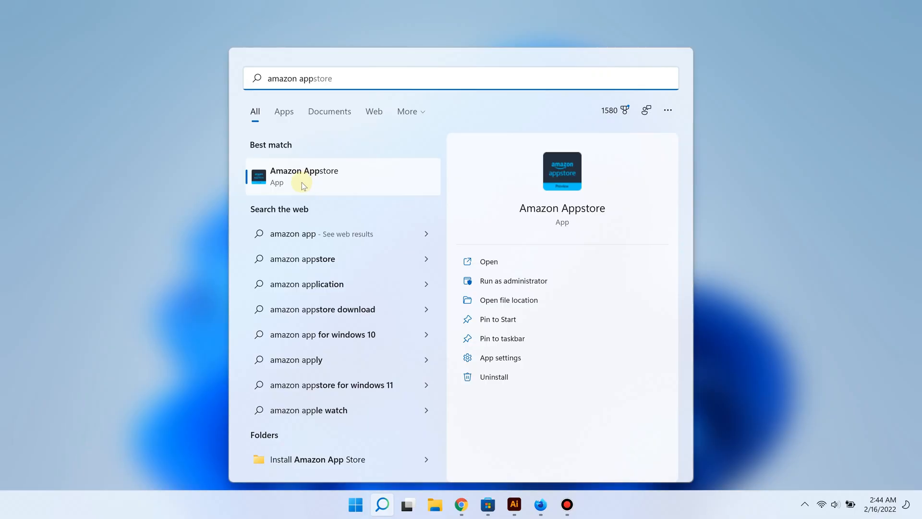
- Launch the installed Amazon Appstore from the Start search best-match result
click(303, 176)
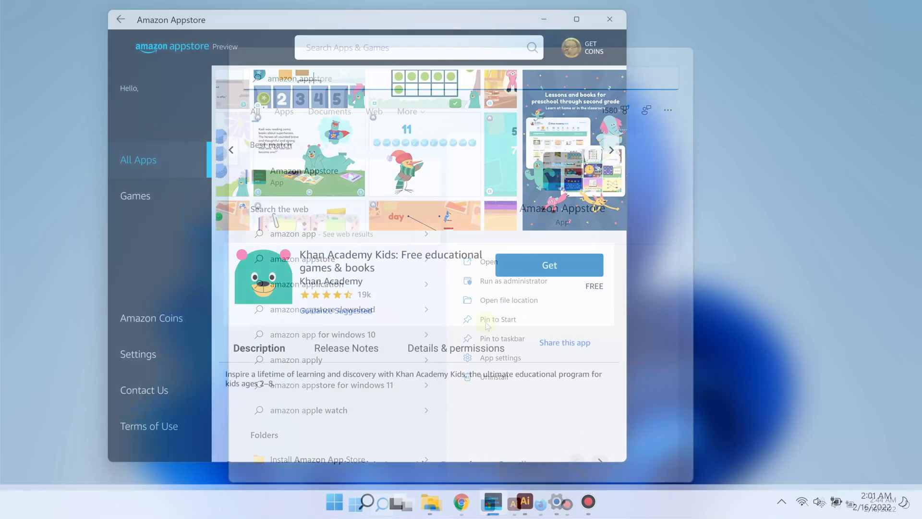